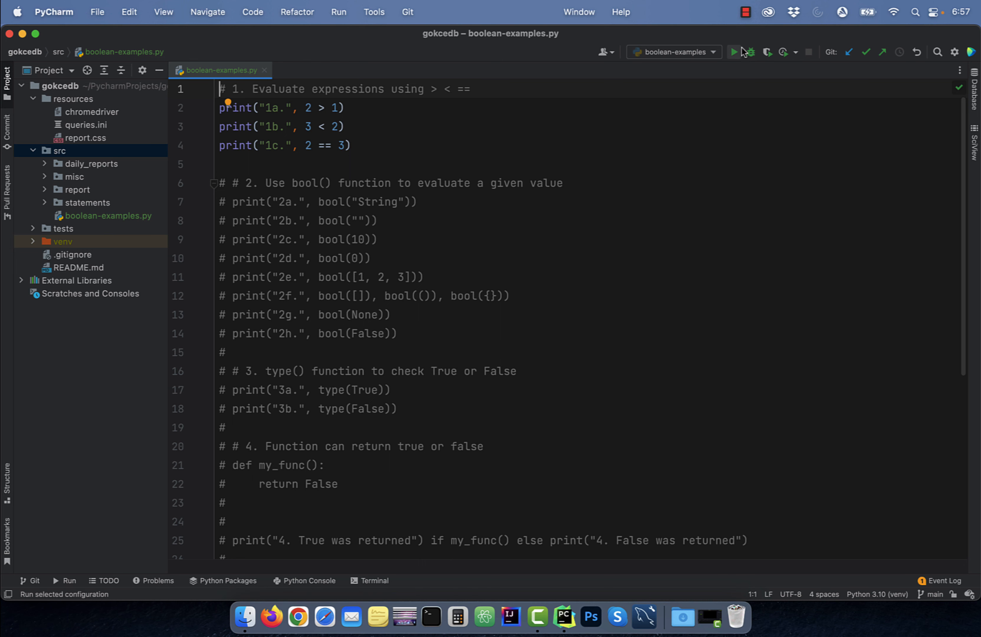
Step: Run boolean-examples.py so the console prints 1a True, 1b False, 1c False
{"action": "left_click", "coordinate": [733, 52]}
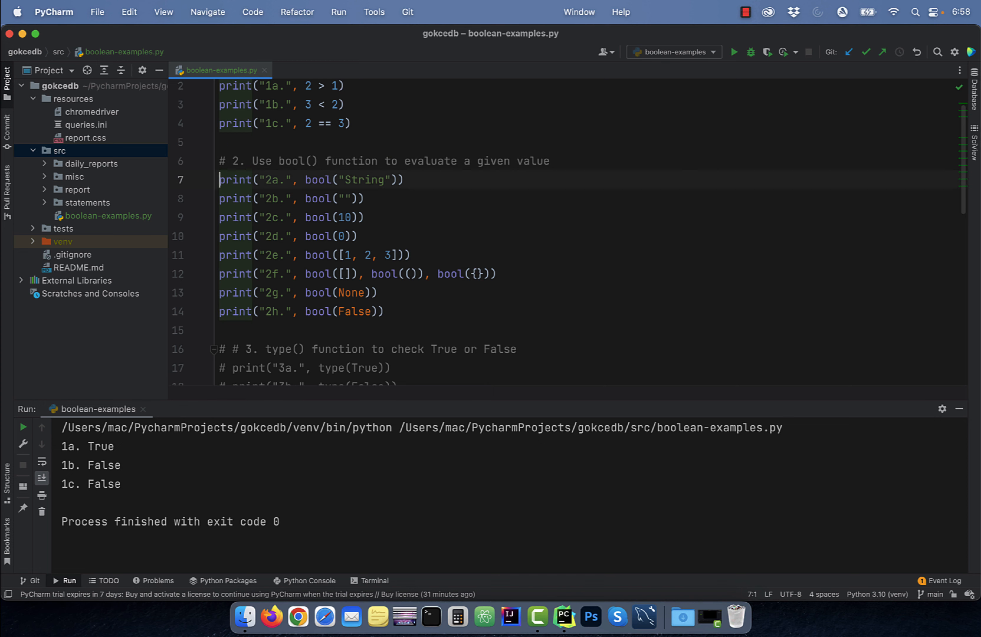
{"action": "left_click", "coordinate": [220, 217]}
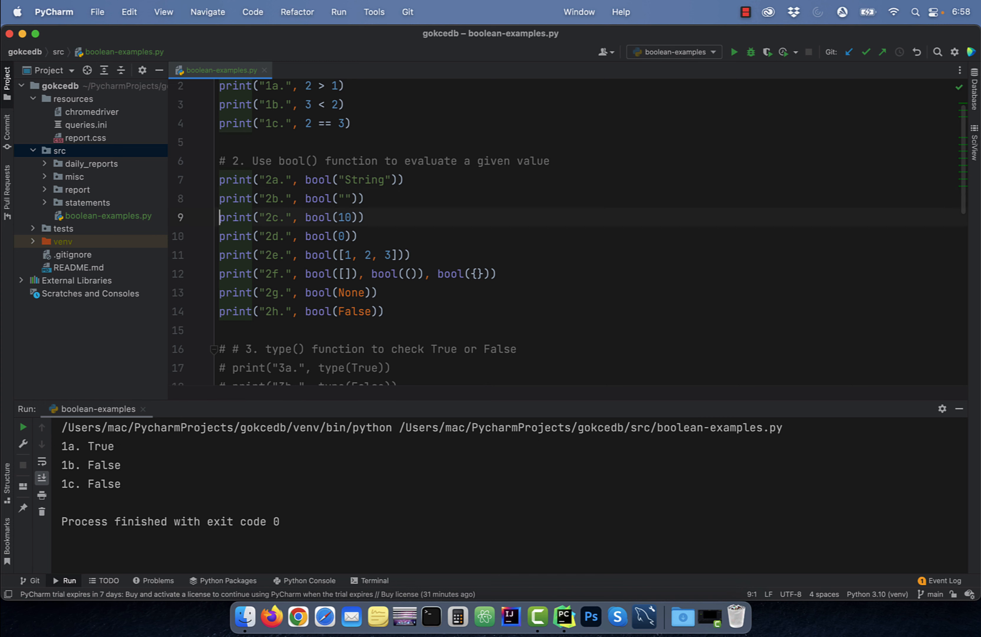
{"action": "left_click", "coordinate": [220, 255]}
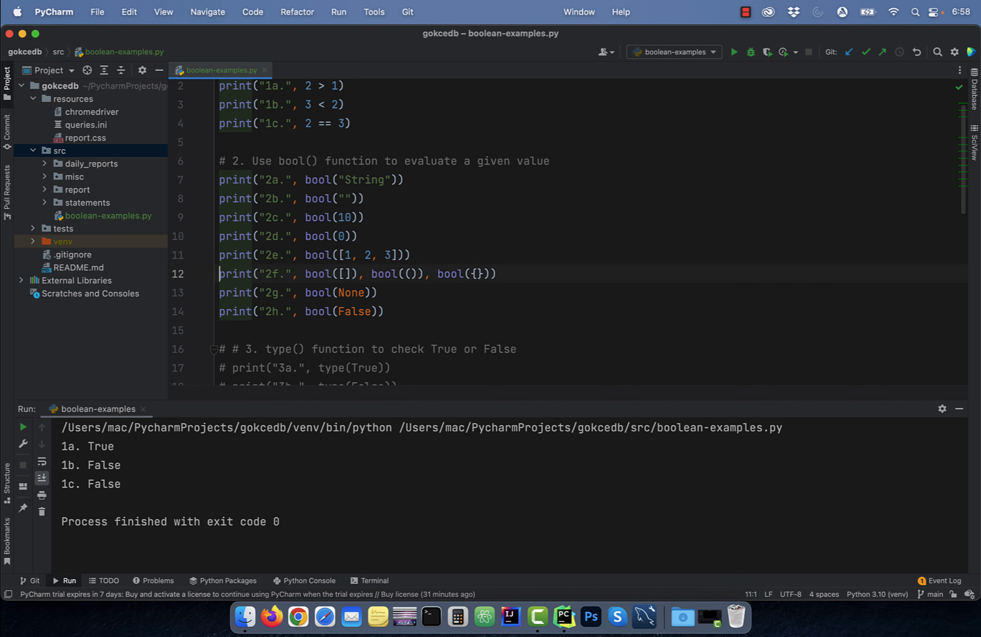
{"action": "left_click", "coordinate": [237, 274]}
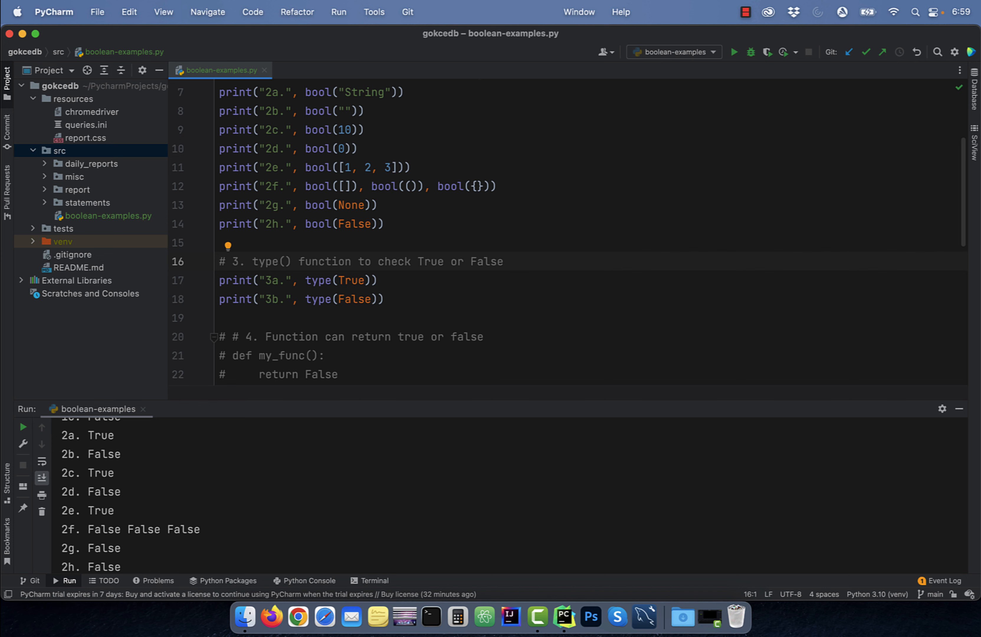
{"action": "mouse_move", "coordinate": [578, 168]}
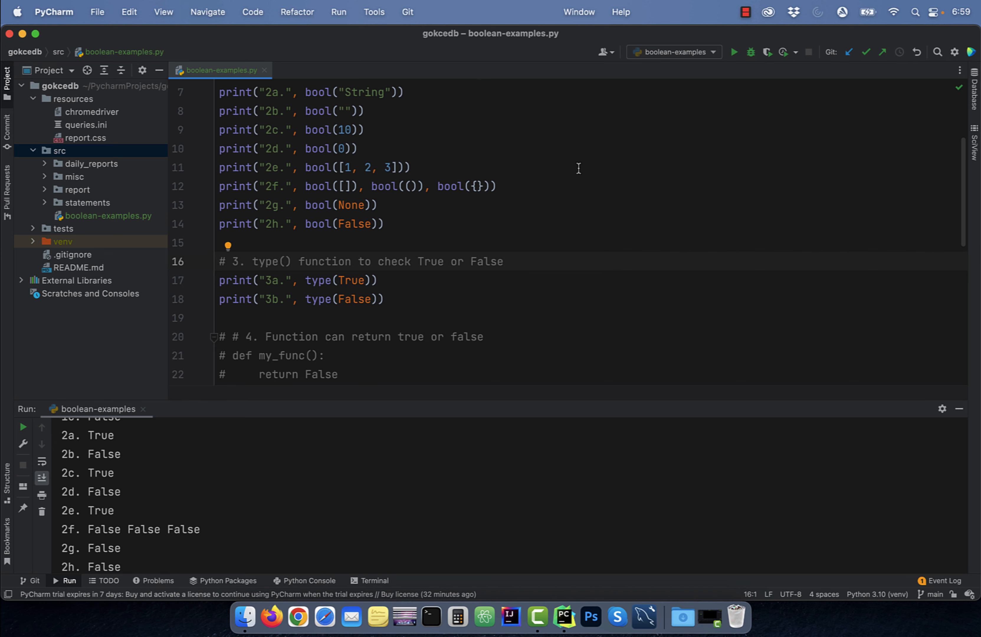
Step: Scroll down the editor to the section 3 type() examples
{"action": "scroll", "scroll_direction": "down", "scroll_amount": 3}
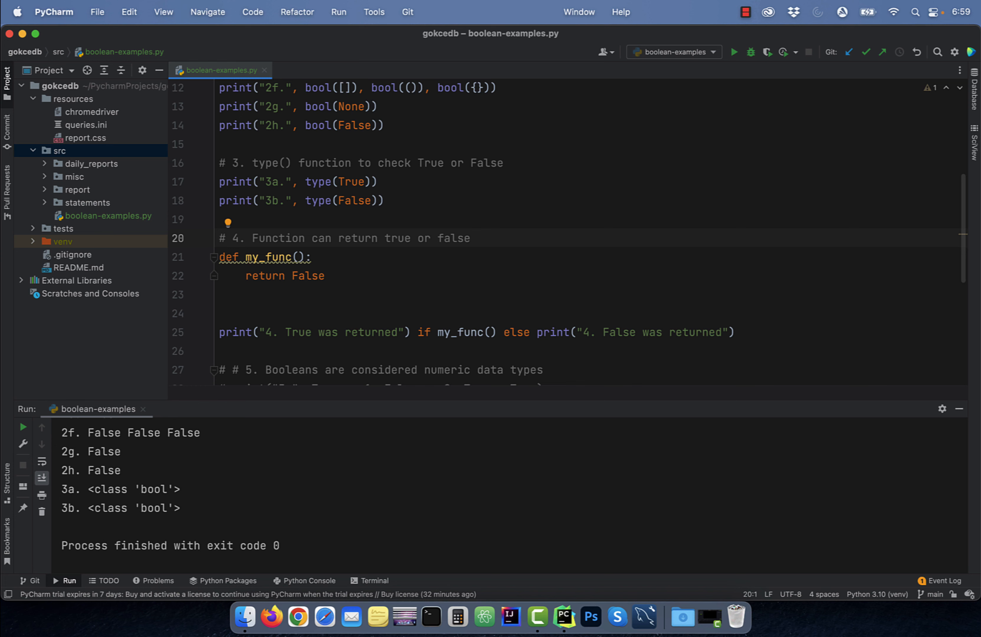
Step: Run the script so 3a and 3b print as <class 'bool'>
{"action": "left_click", "coordinate": [734, 51]}
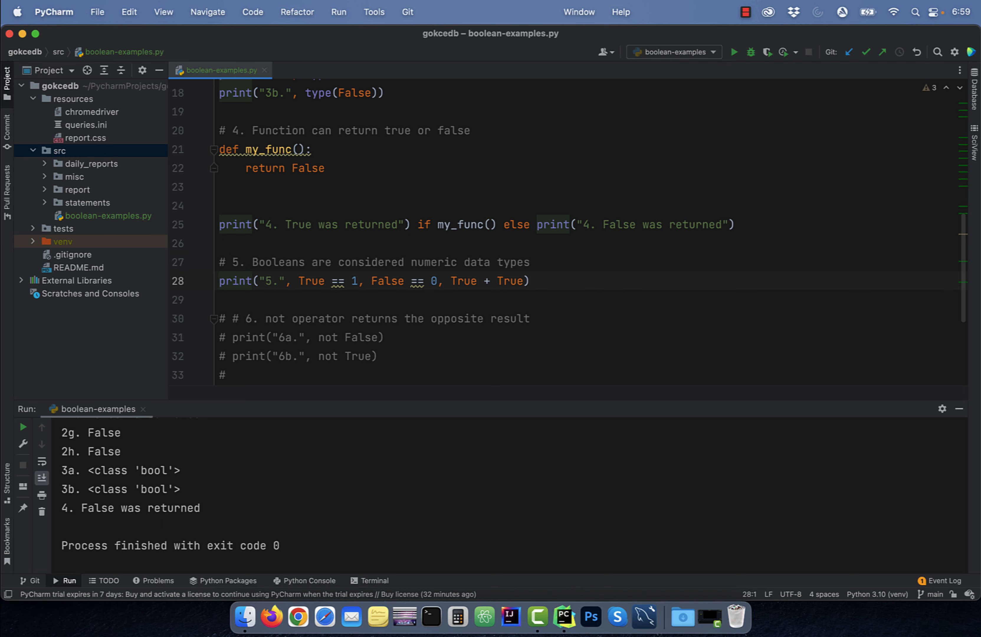
Step: Rerun the script with section 5 uncommented so the console shows "5. True True 2"
{"action": "left_click", "coordinate": [734, 52]}
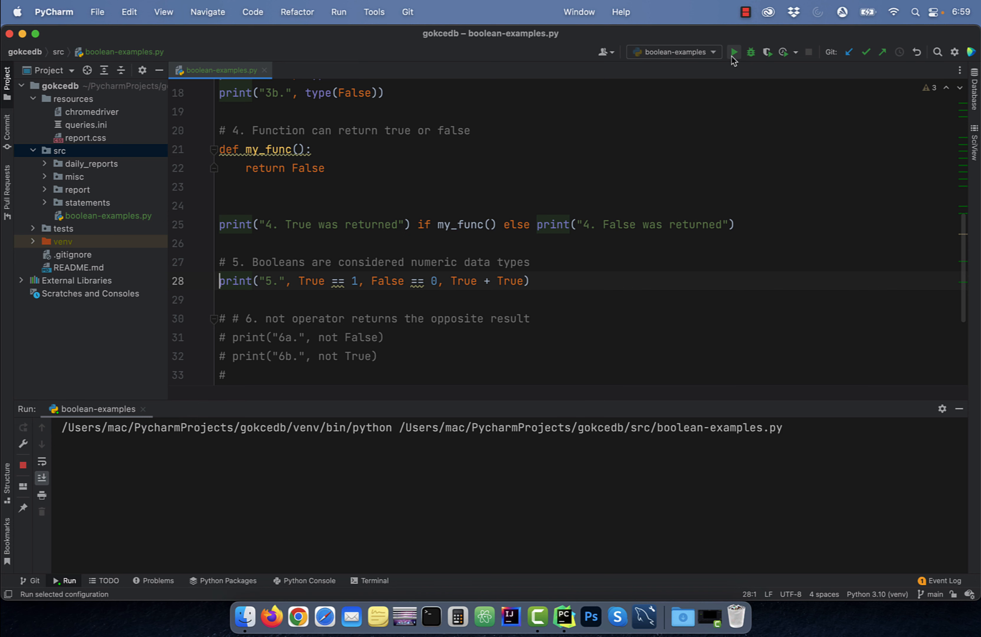
{"action": "left_click", "coordinate": [734, 52]}
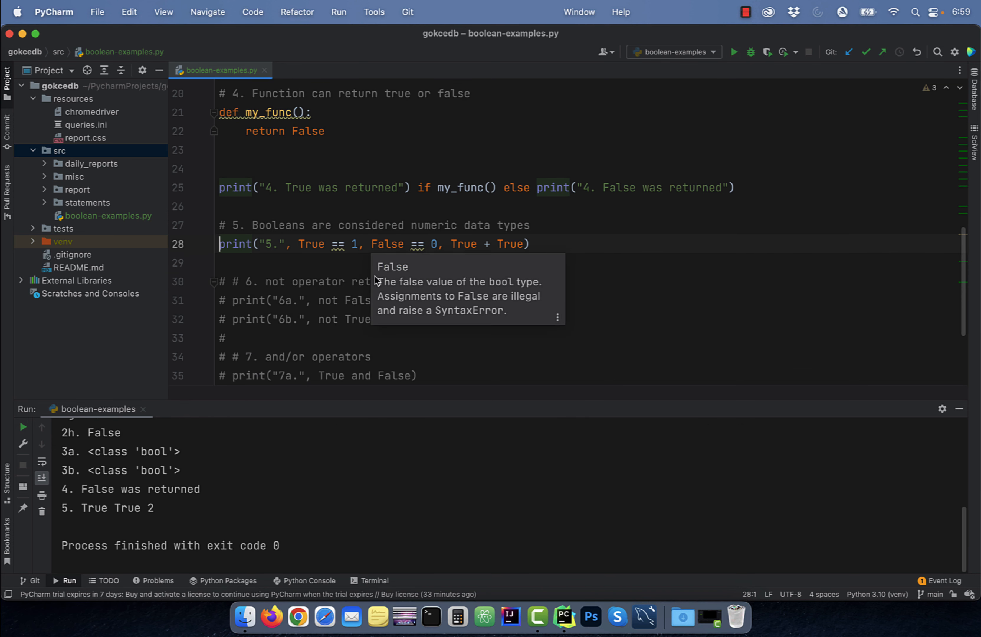